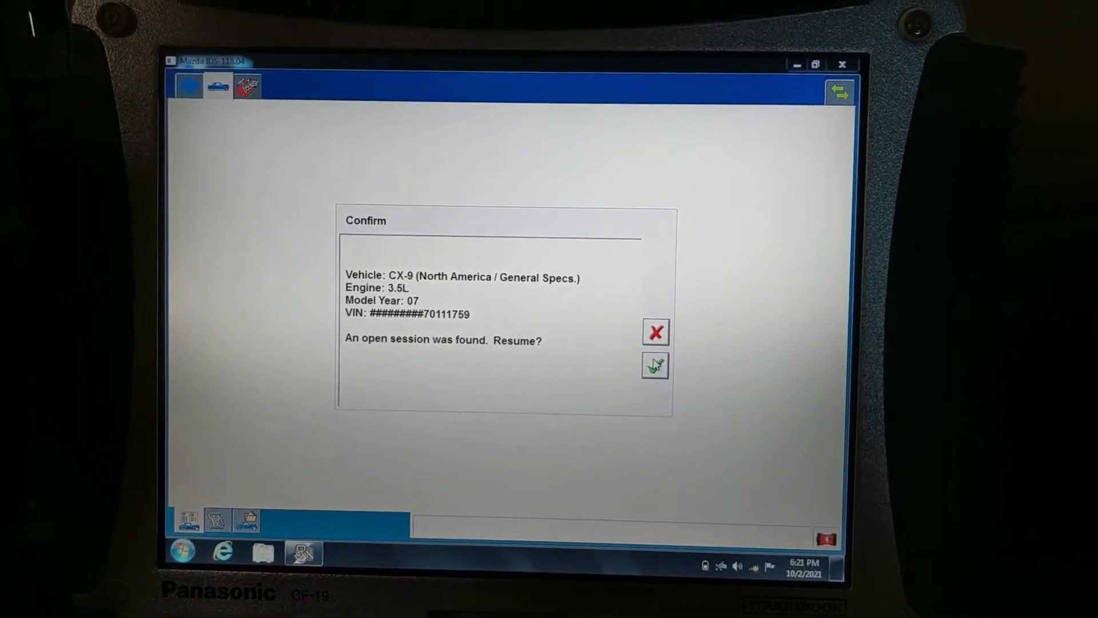
Resume the 2007 CX-9 3.5L session and bring up the toolbox list of diagnostic functions
{"action": "left_click", "coordinate": [655, 365]}
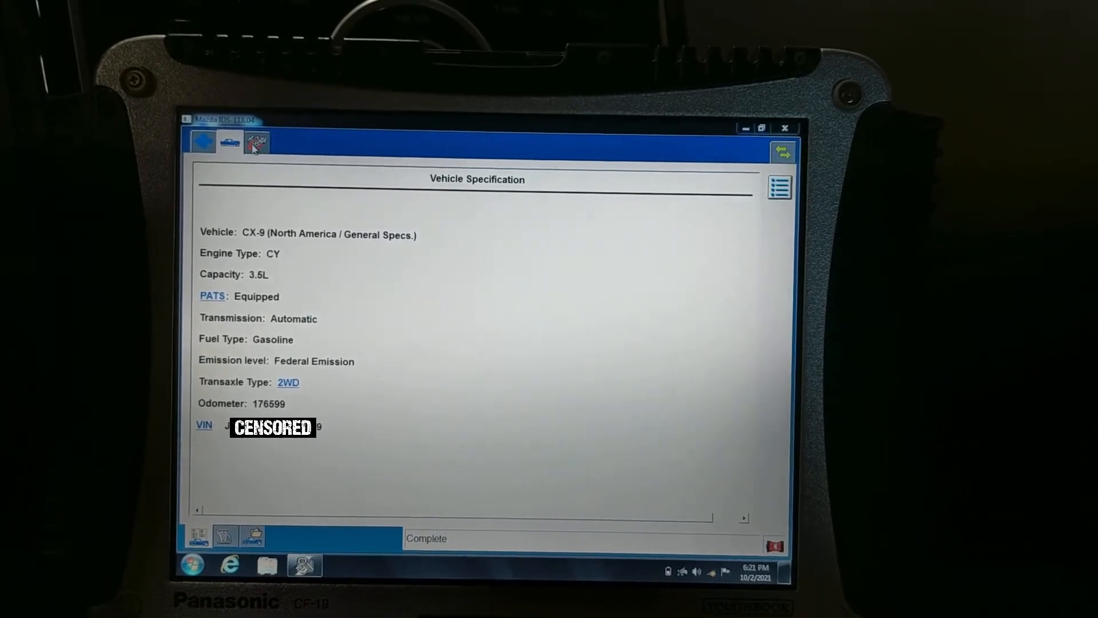
{"action": "left_click", "coordinate": [254, 142]}
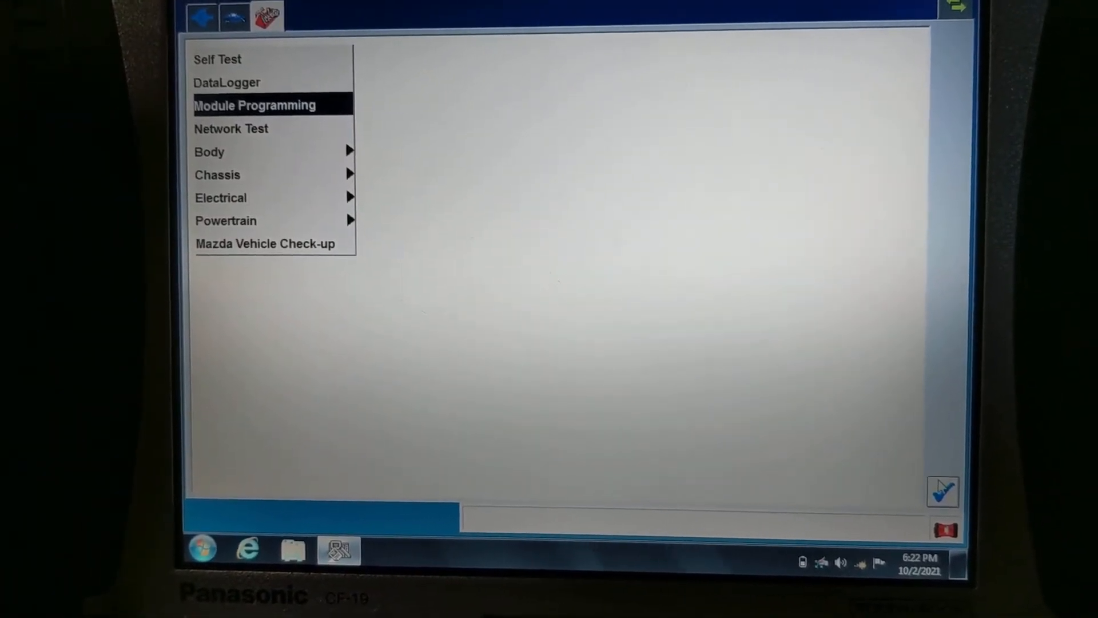
Enter Module Programming and choose Module Reprogramming, reaching the VIN verification notice
{"action": "left_click", "coordinate": [254, 105]}
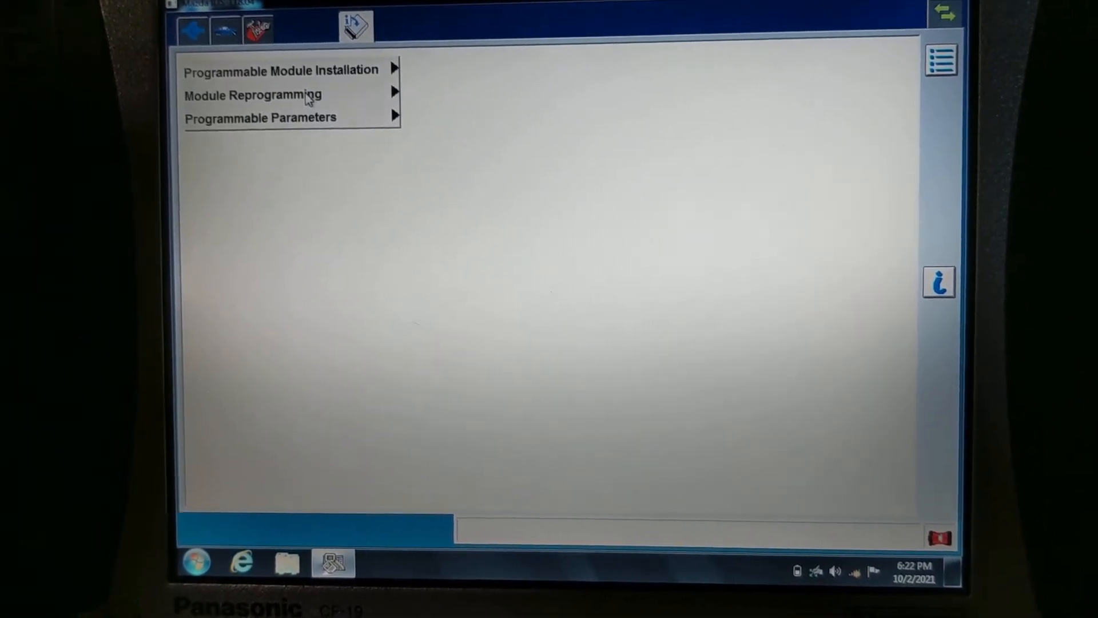
{"action": "left_click", "coordinate": [252, 95]}
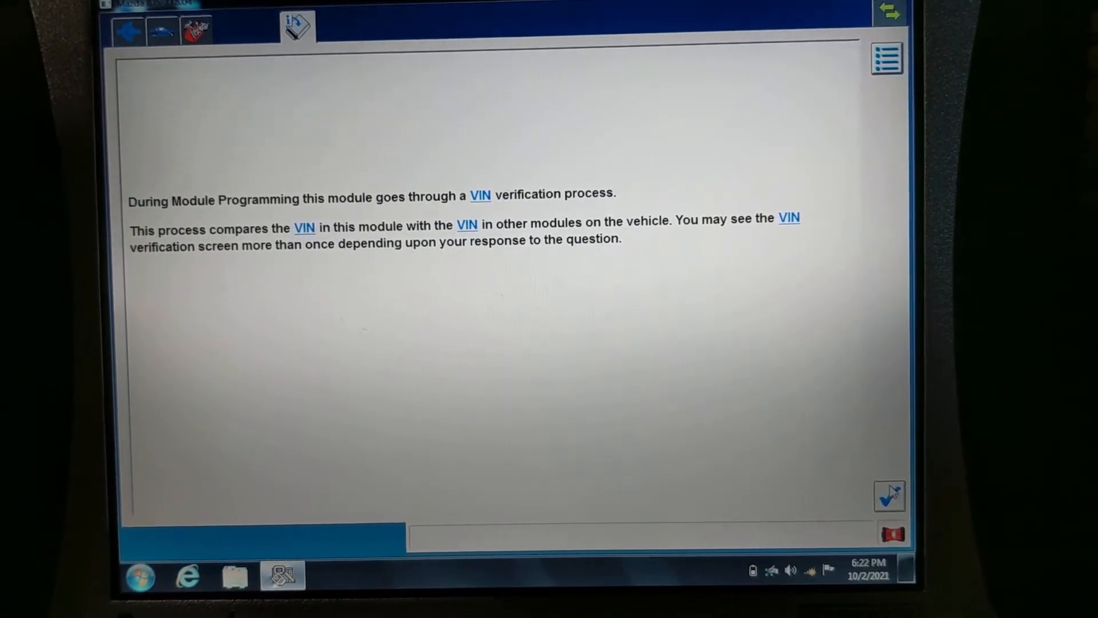
Acknowledge the VIN notice and confirm the VIN, getting the AWY8-189E1-A calibration offer for the TCM
{"action": "left_click", "coordinate": [888, 495]}
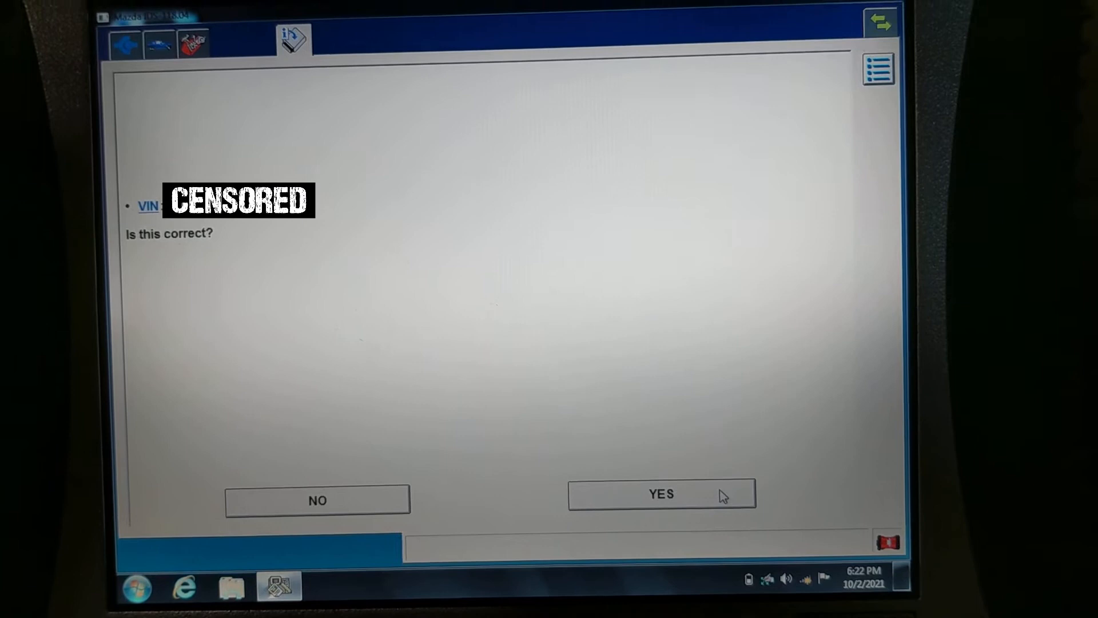
{"action": "left_click", "coordinate": [660, 494]}
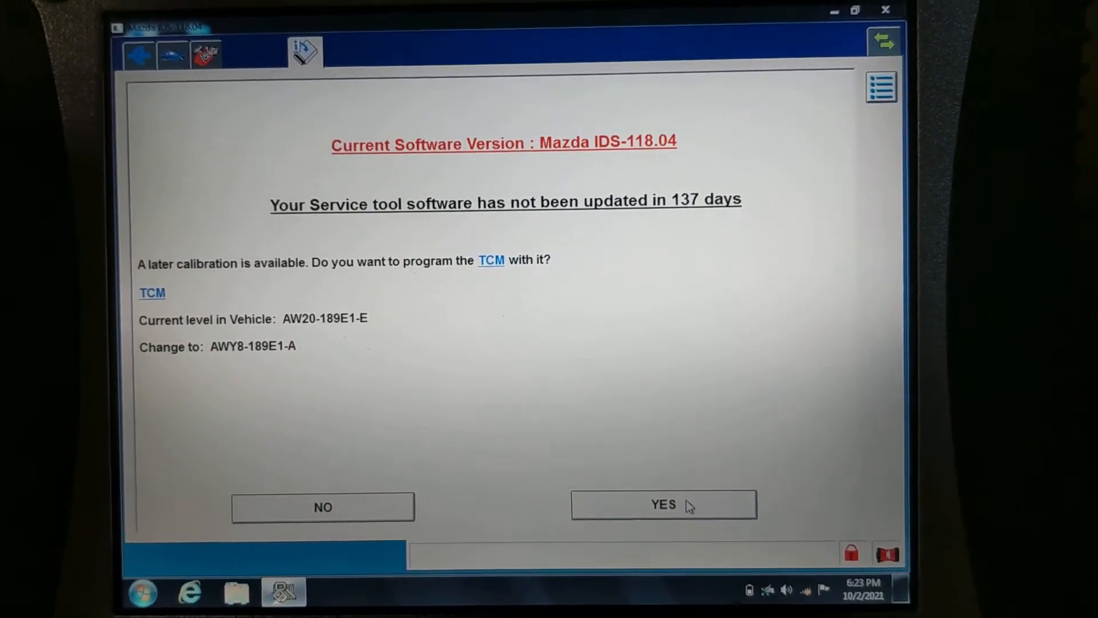
Accept updating the TCM to the later calibration and confirm the ignition is switched off
{"action": "left_click", "coordinate": [663, 505]}
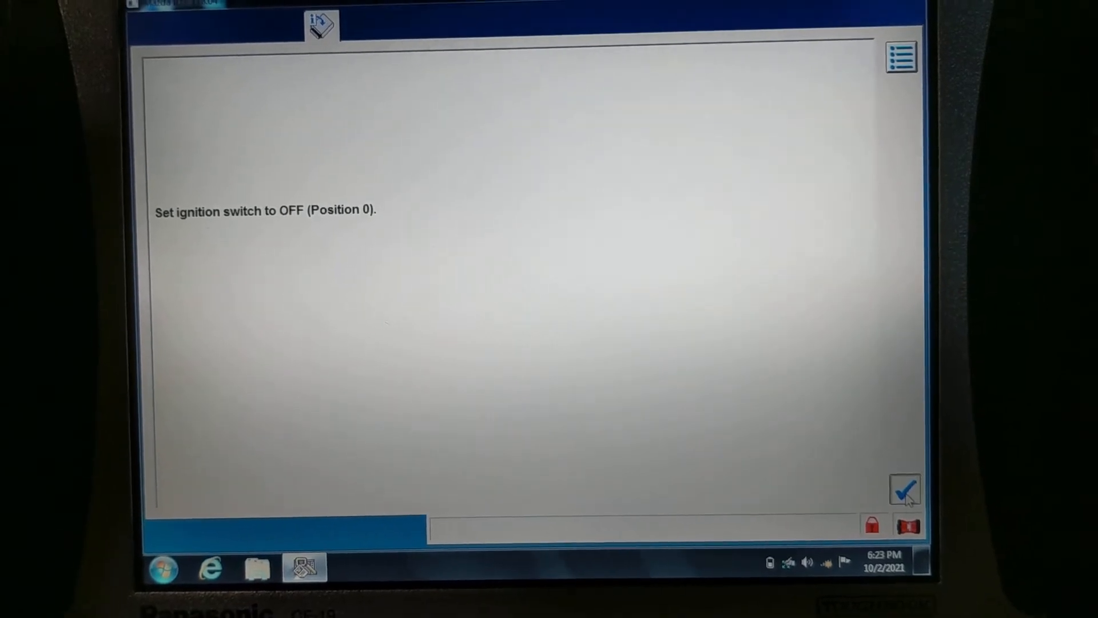
{"action": "left_click", "coordinate": [904, 490]}
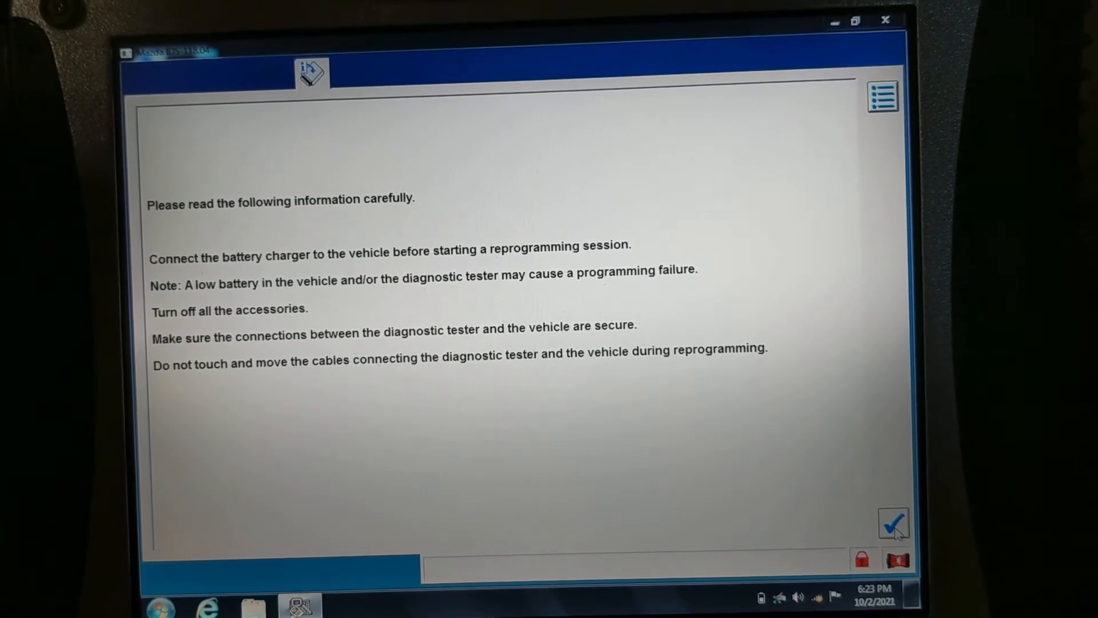
Acknowledge the reprogramming precautions and confirm ignition on so TCM programming proceeds
{"action": "left_click", "coordinate": [892, 523]}
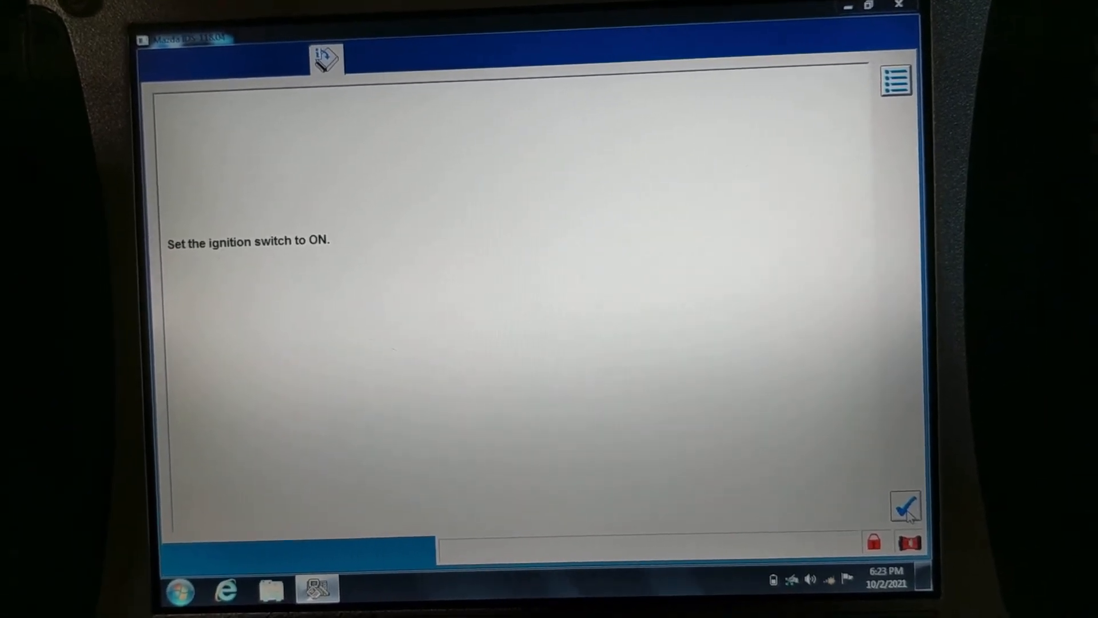
{"action": "left_click", "coordinate": [905, 505]}
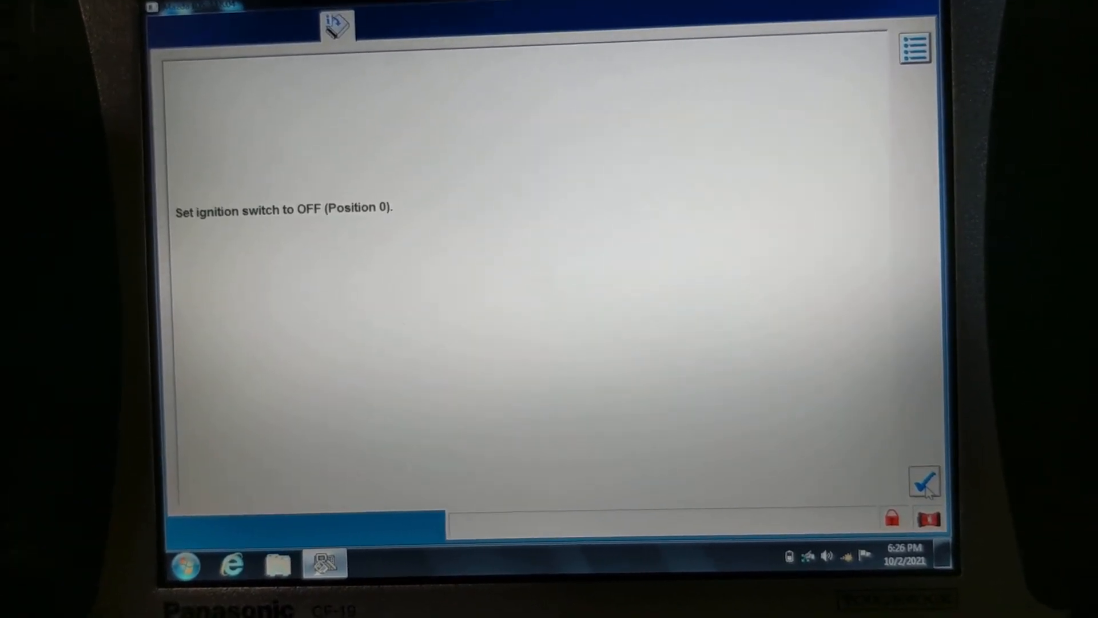
Confirm the ignition off and on cycle so the TCM reports Programming Complete
{"action": "left_click", "coordinate": [924, 481]}
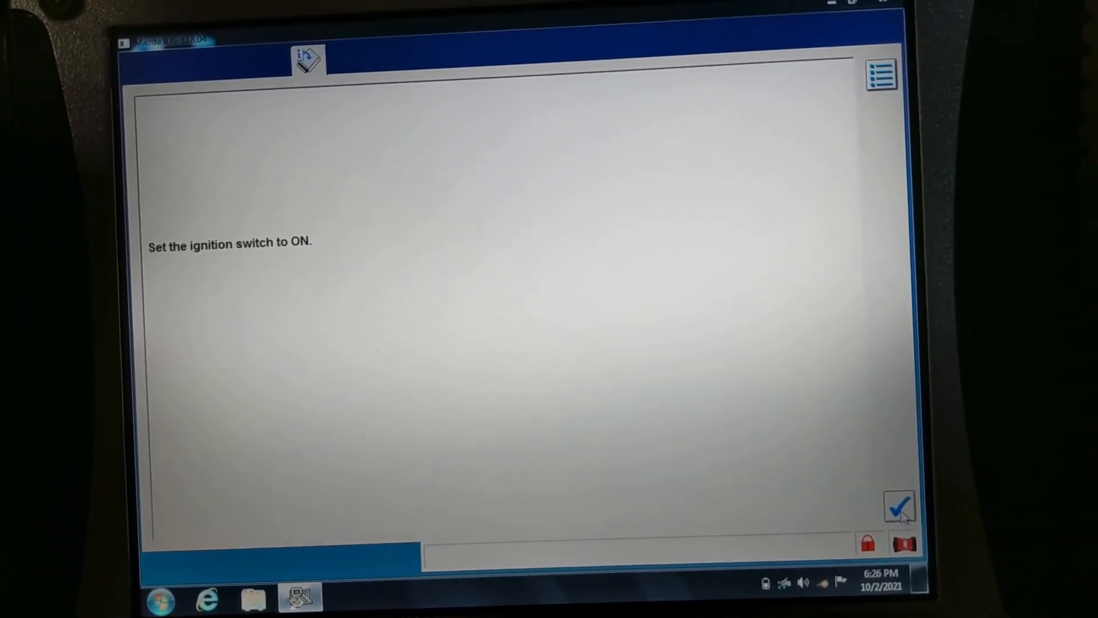
{"action": "left_click", "coordinate": [900, 507]}
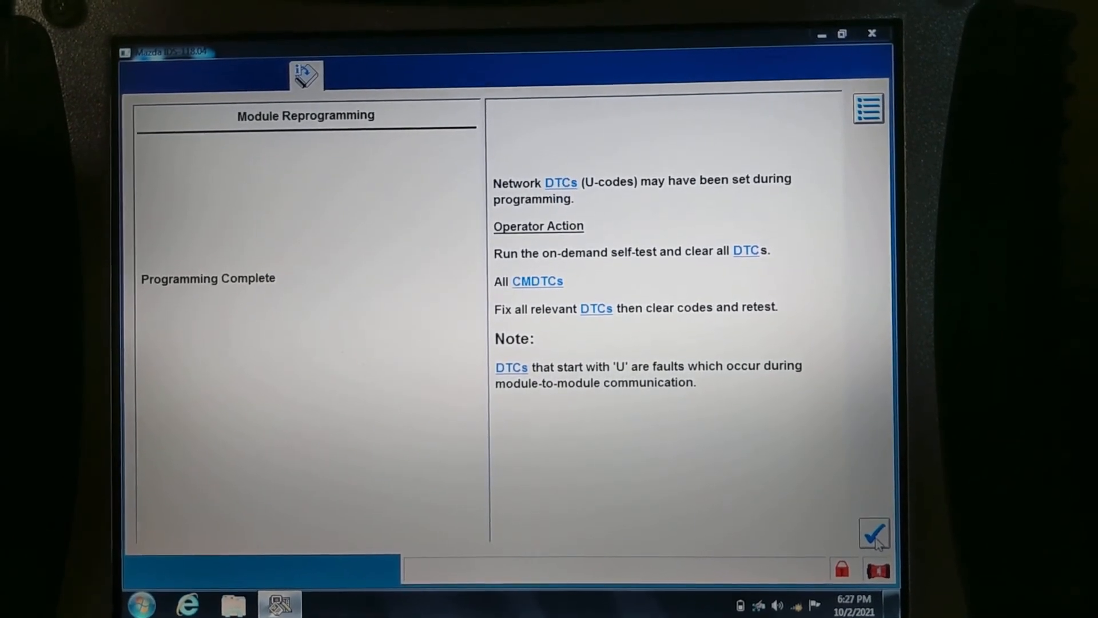
Acknowledge the completion notes, ignition-off step and AWY8-189E1-A reprogramming label, returning to the function list
{"action": "left_click", "coordinate": [873, 534]}
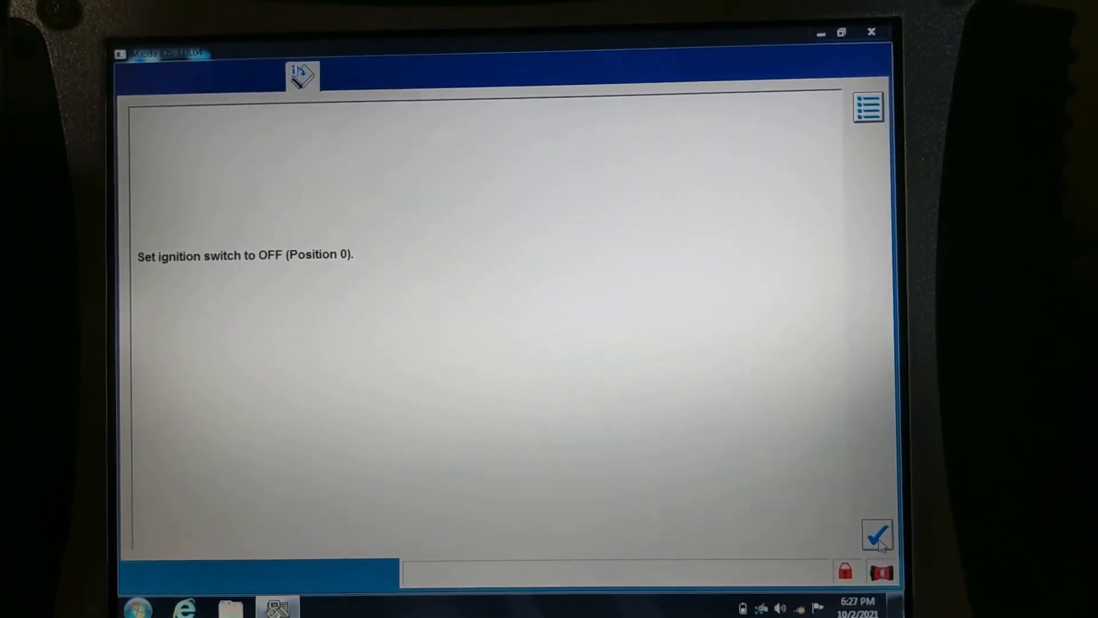
{"action": "left_click", "coordinate": [877, 536]}
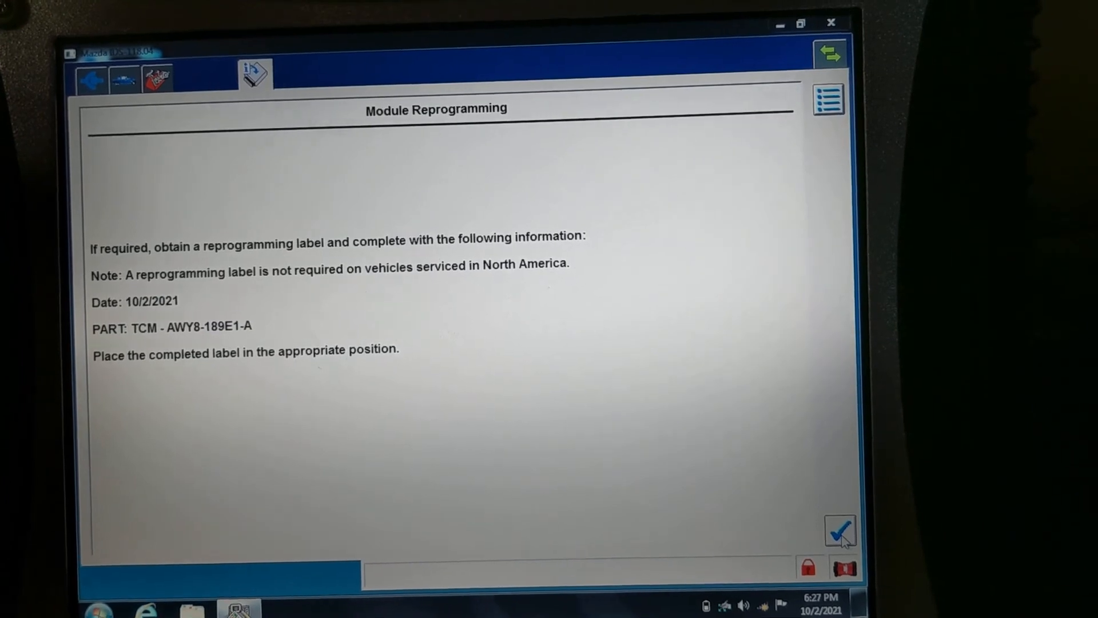
{"action": "left_click", "coordinate": [838, 530]}
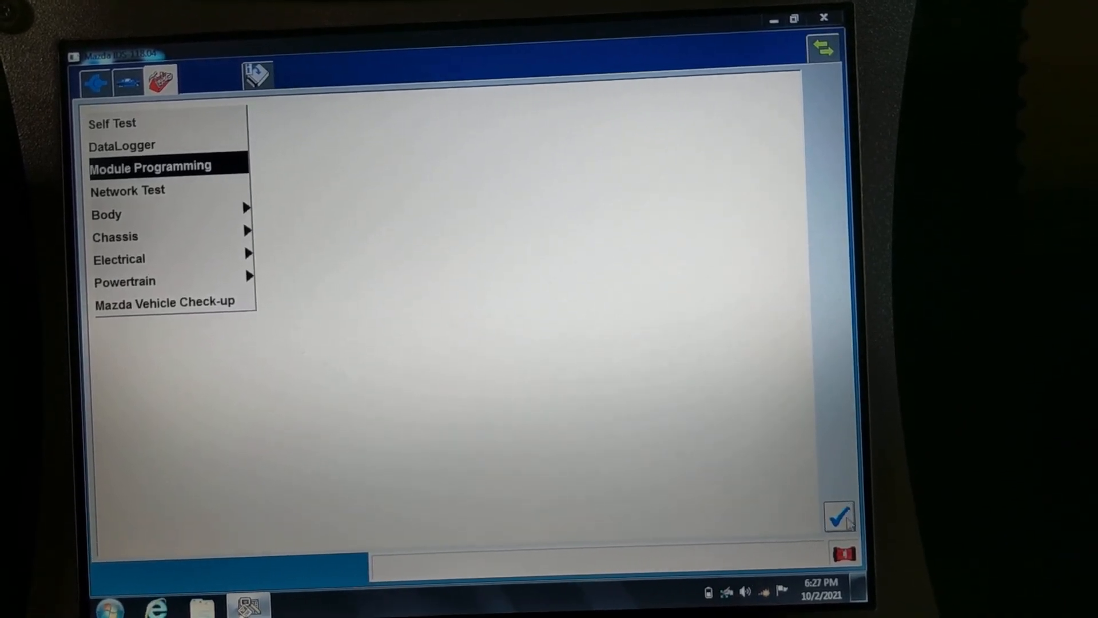
Recheck TCM reprogramming, see that no later calibration is available, and dismiss the notice
{"action": "left_click", "coordinate": [151, 166]}
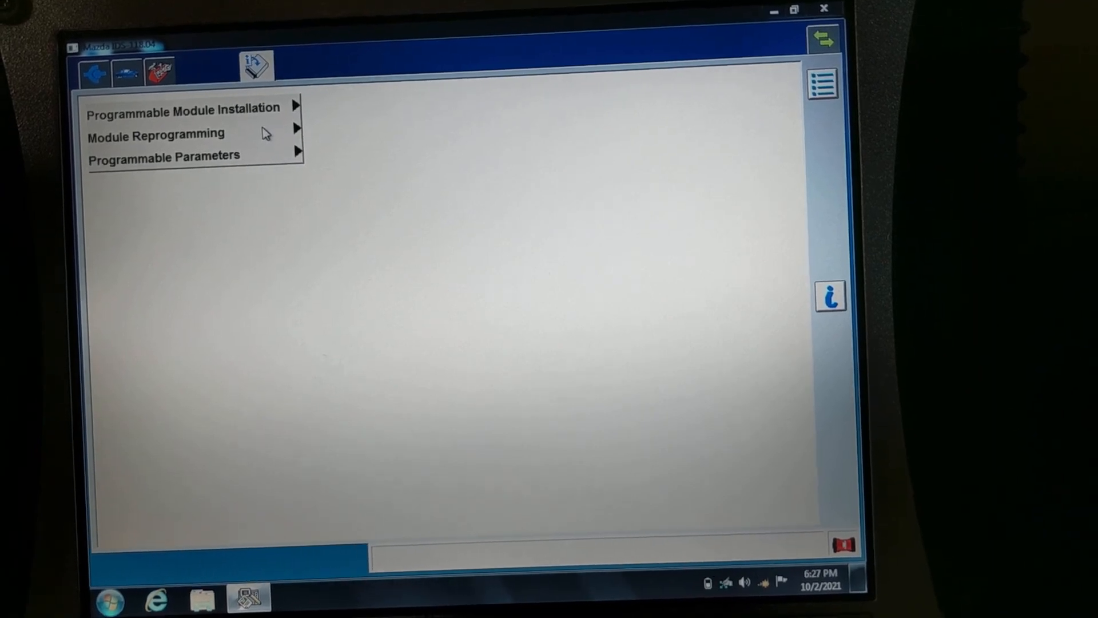
{"action": "left_click", "coordinate": [156, 135]}
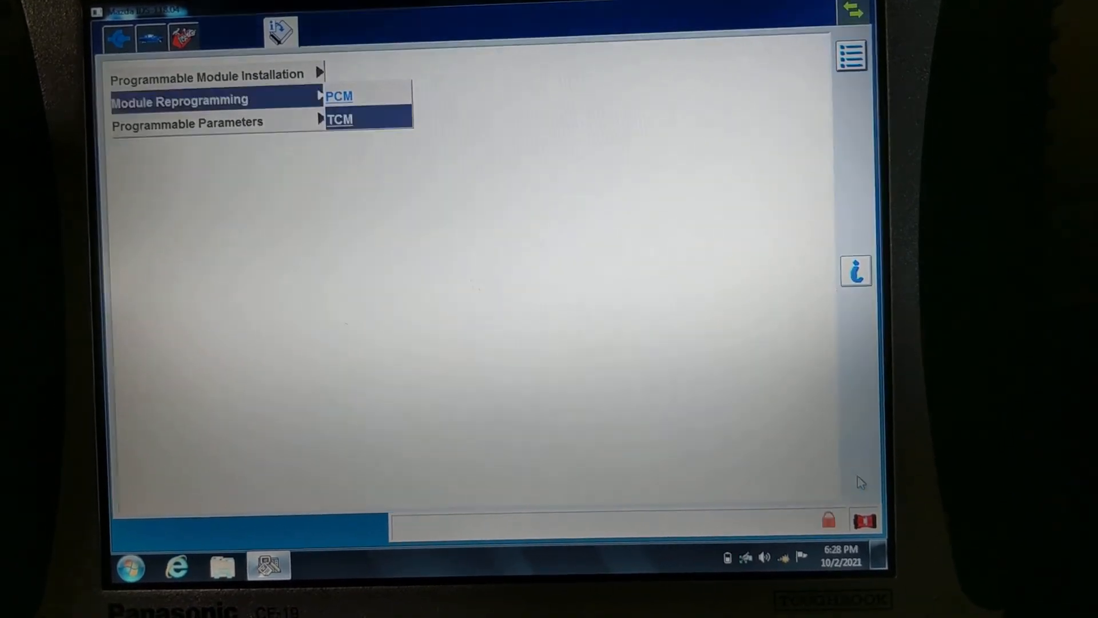
{"action": "left_click", "coordinate": [339, 119]}
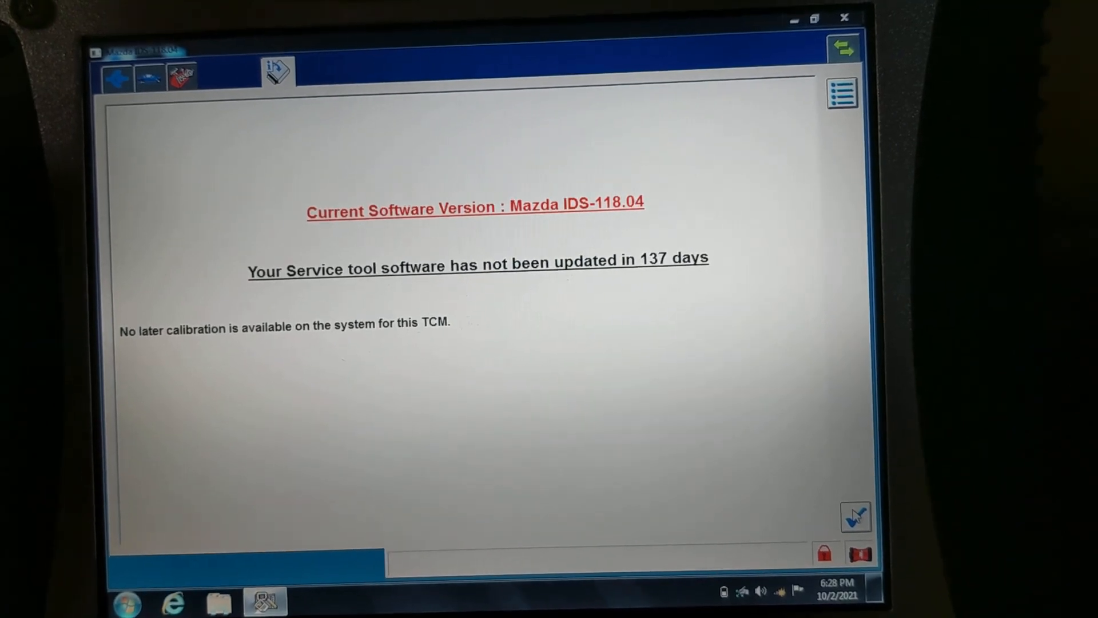
{"action": "left_click", "coordinate": [856, 516]}
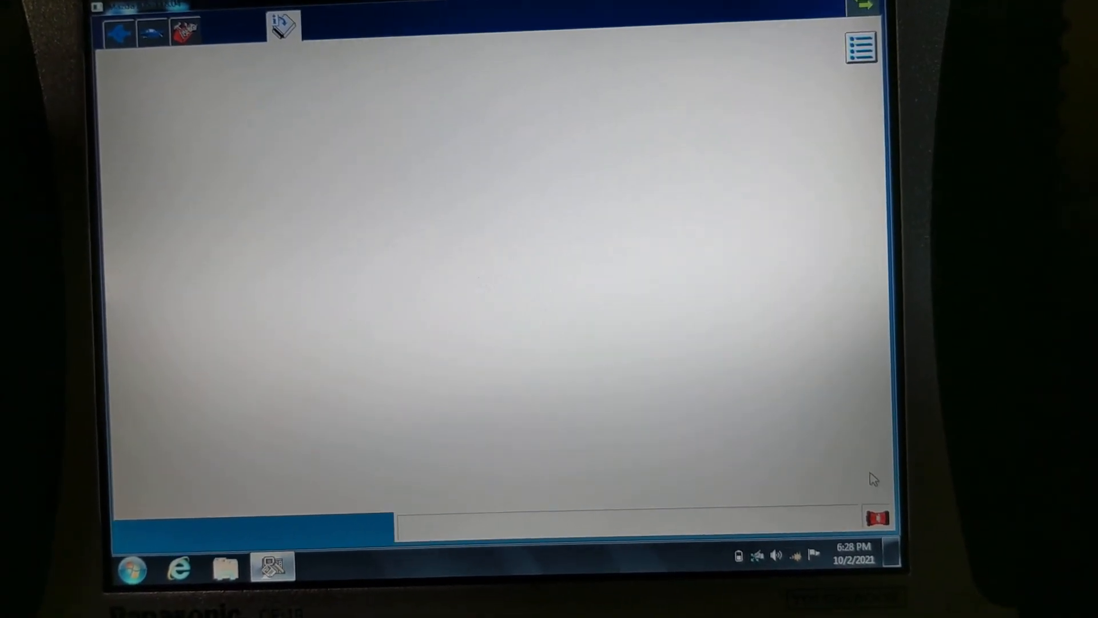